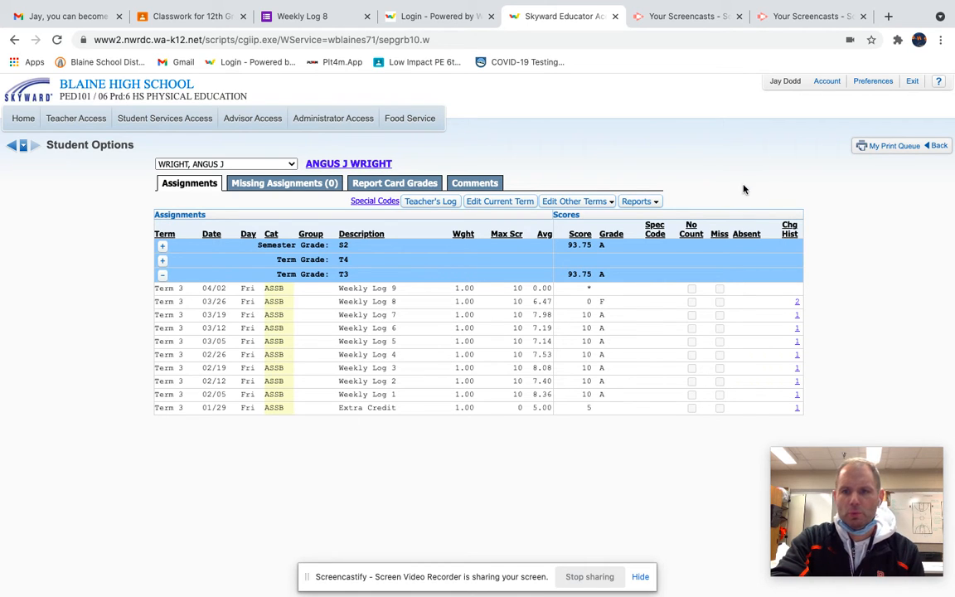
mouse_move(567, 507)
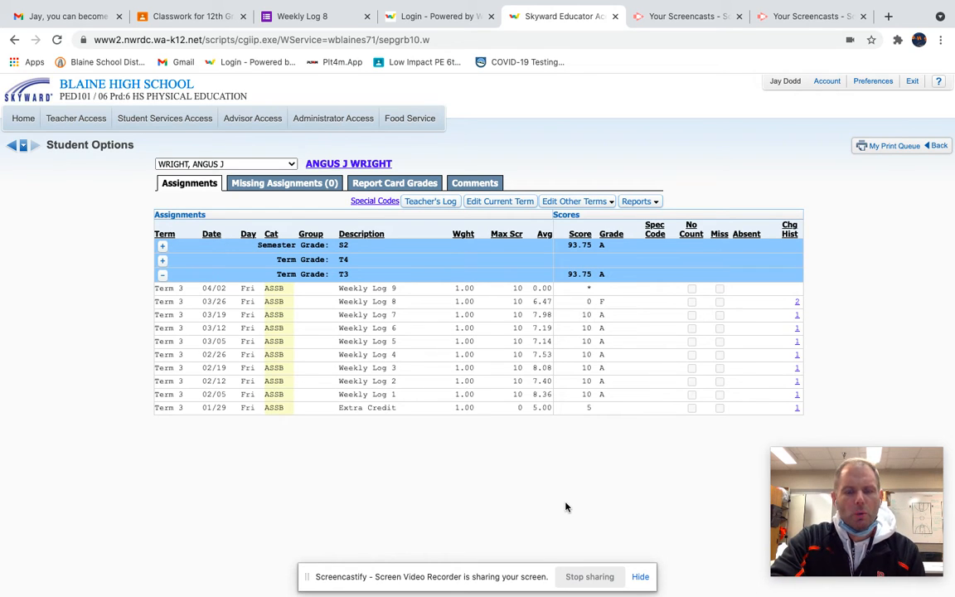
mouse_move(501, 462)
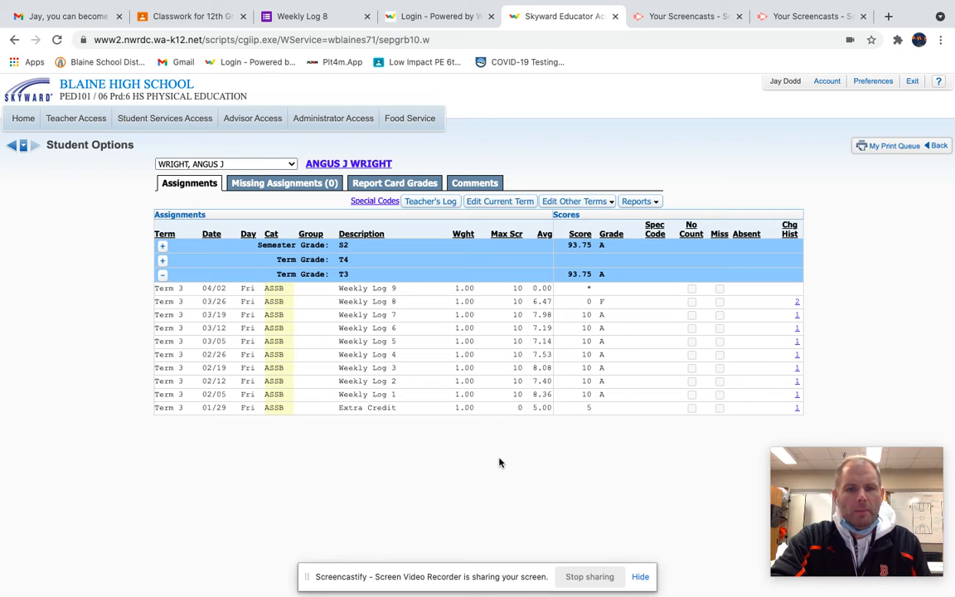
mouse_move(494, 464)
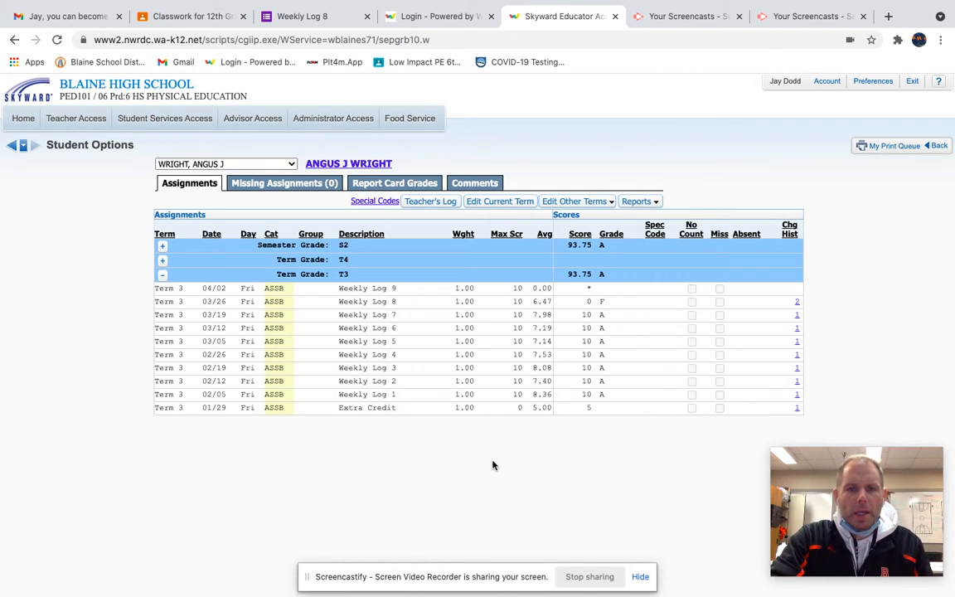
mouse_move(407, 295)
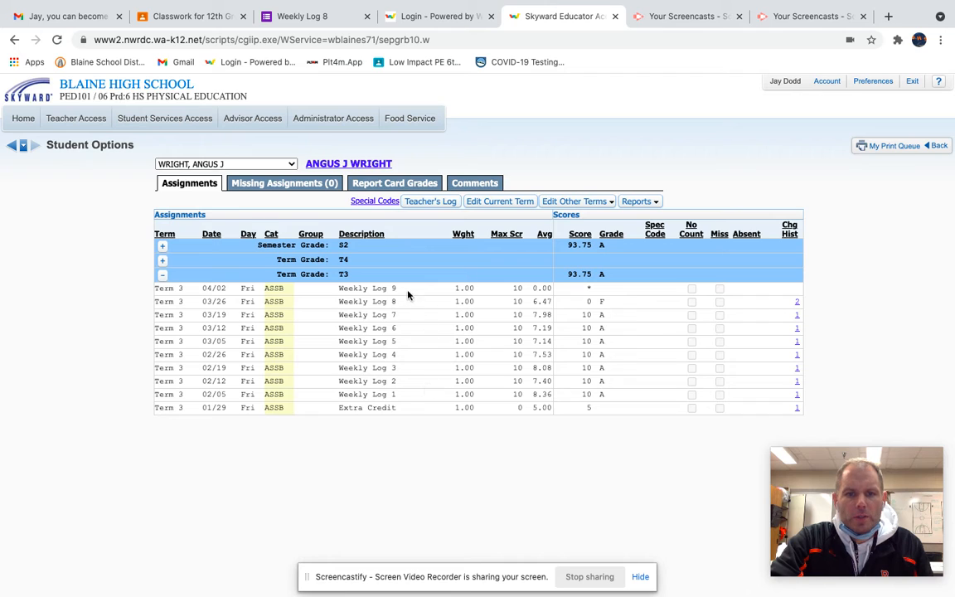
mouse_move(411, 318)
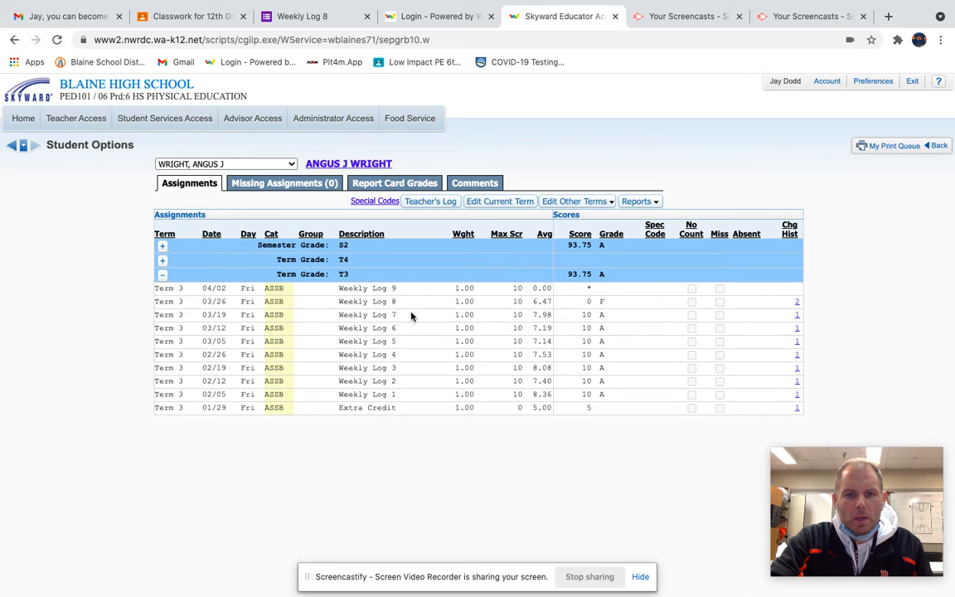
mouse_move(406, 366)
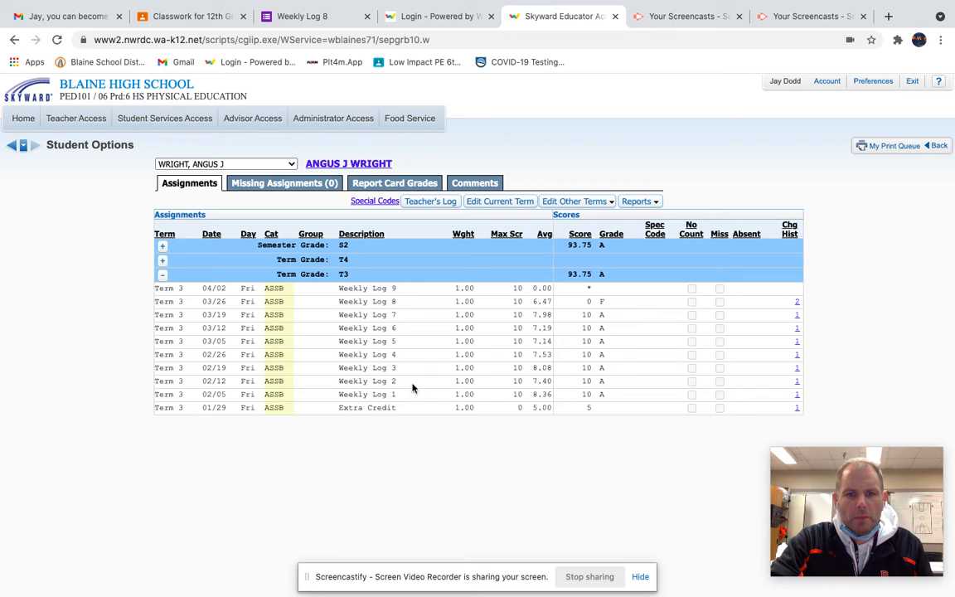
mouse_move(415, 361)
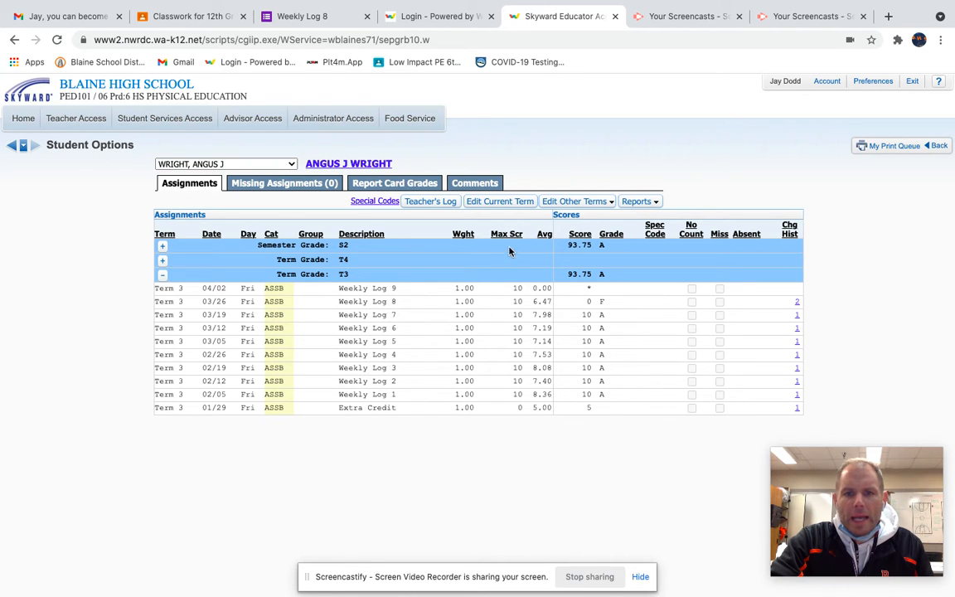
mouse_move(522, 312)
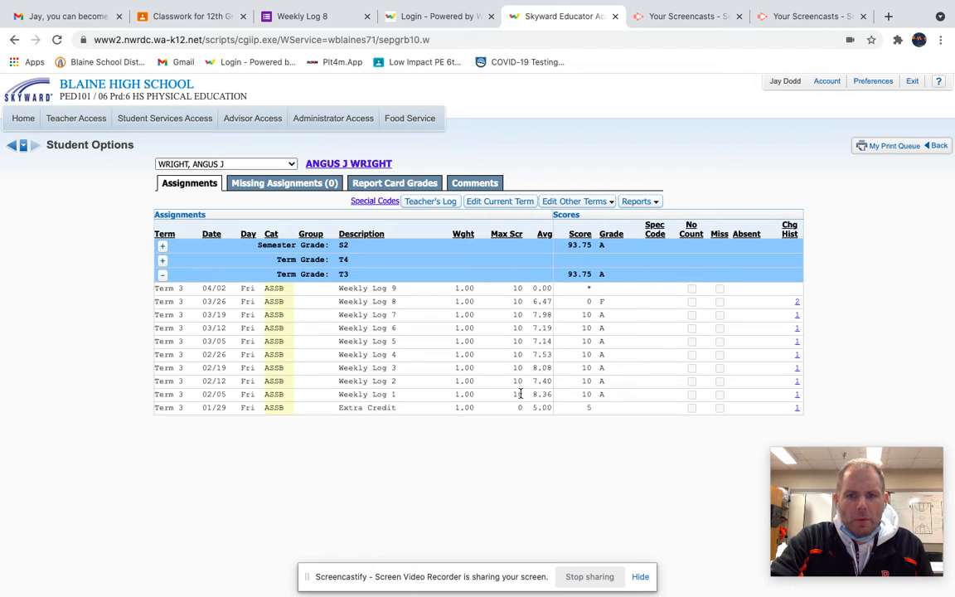
mouse_move(567, 325)
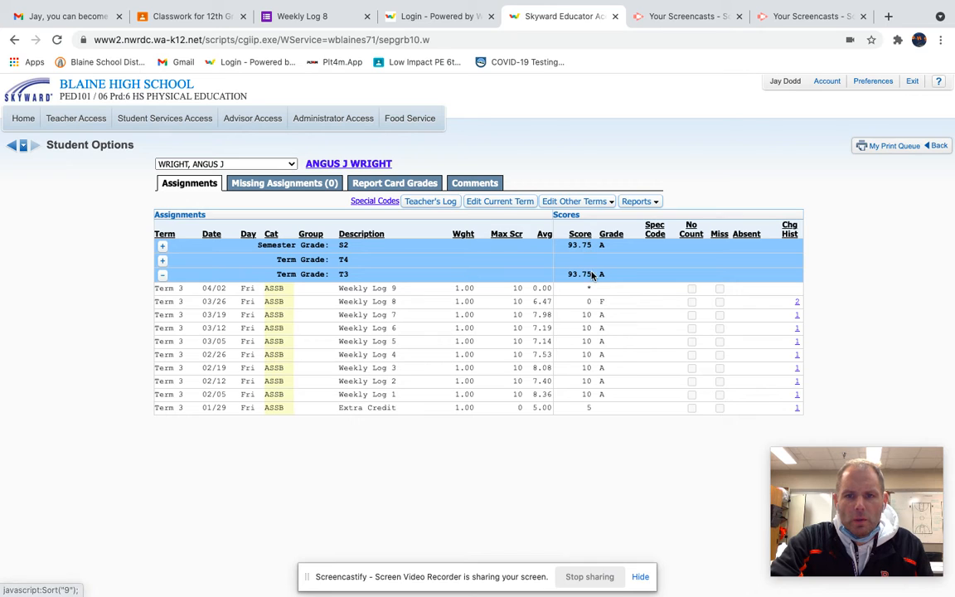
mouse_move(594, 399)
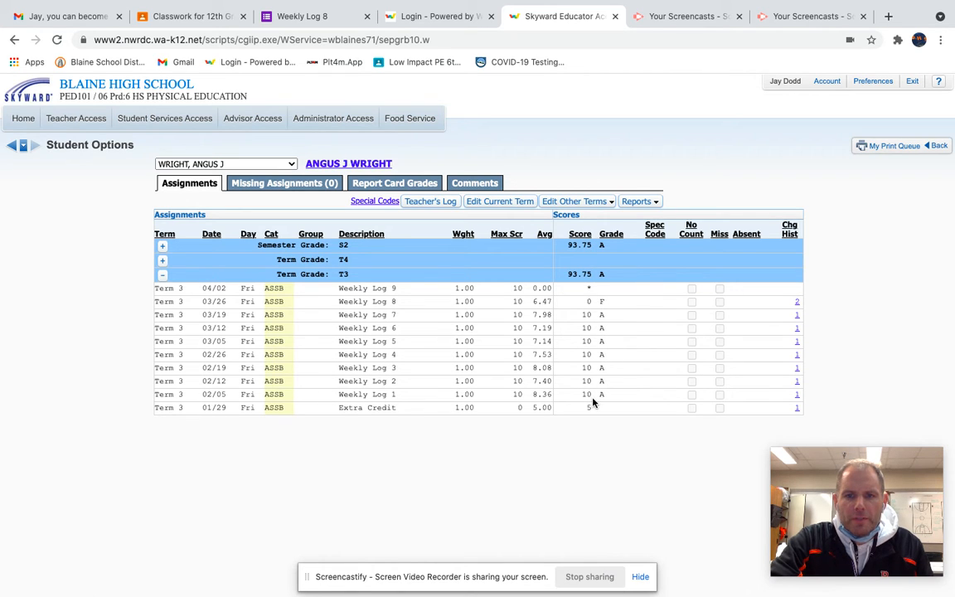
mouse_move(588, 398)
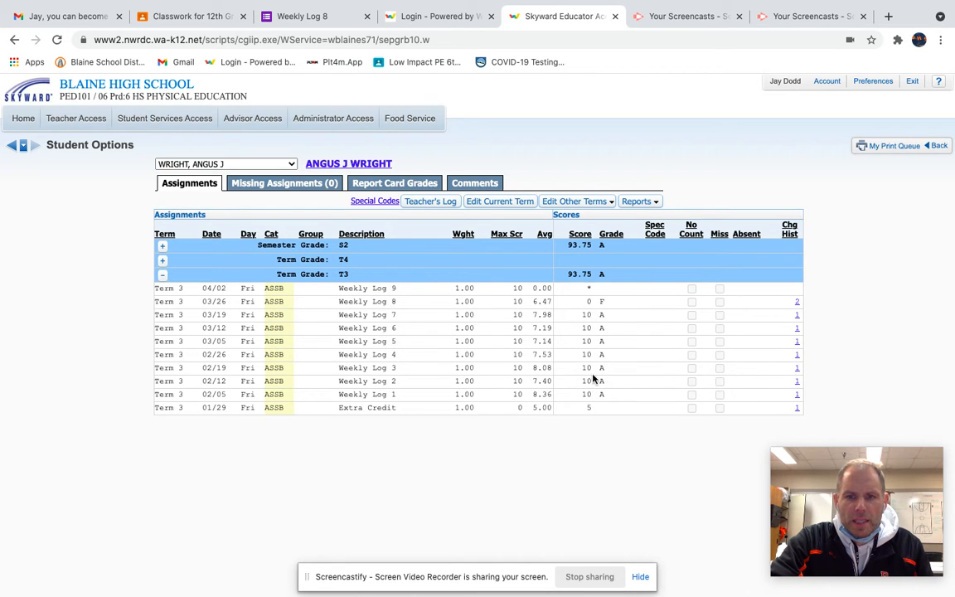
mouse_move(594, 328)
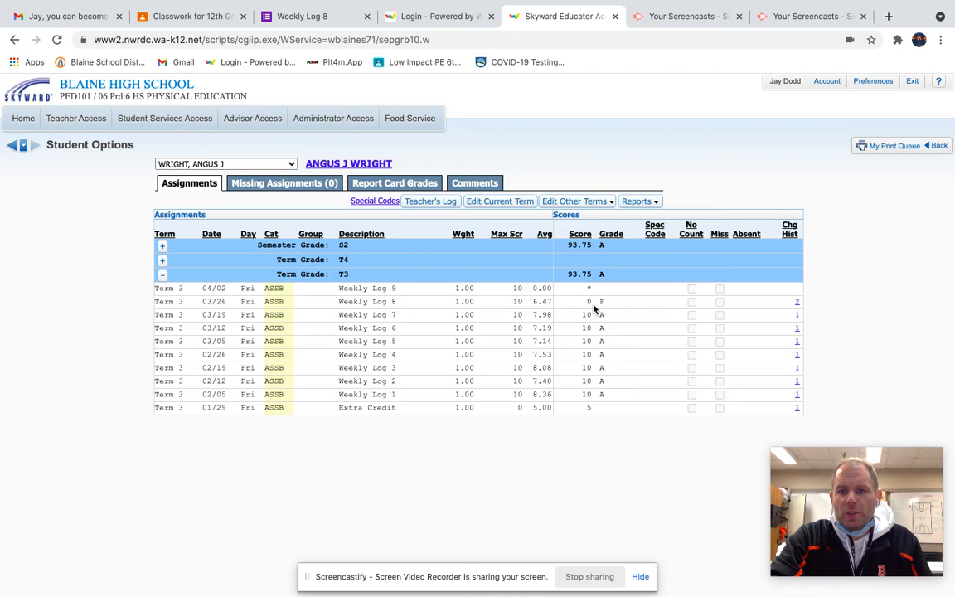
mouse_move(466, 312)
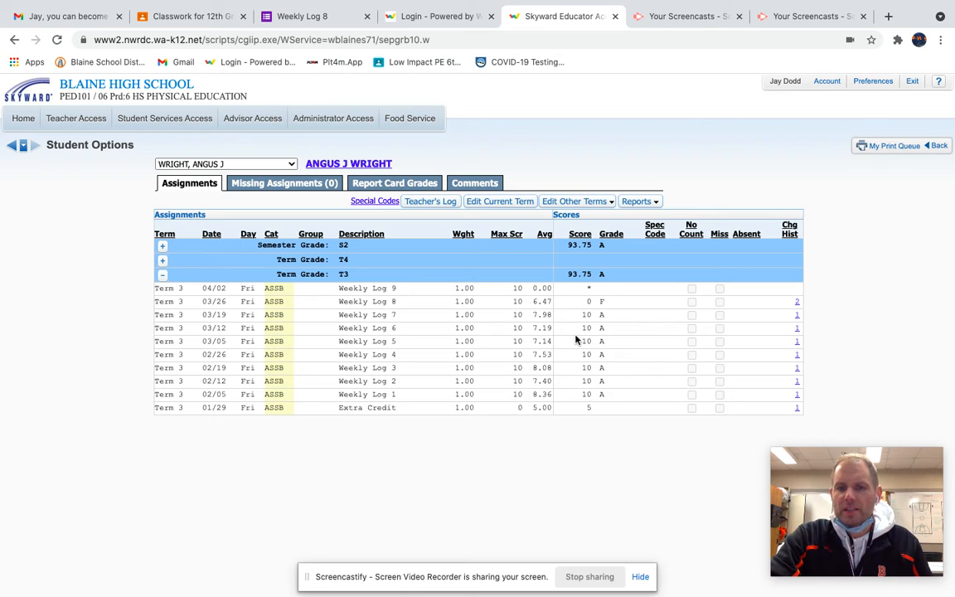
mouse_move(441, 262)
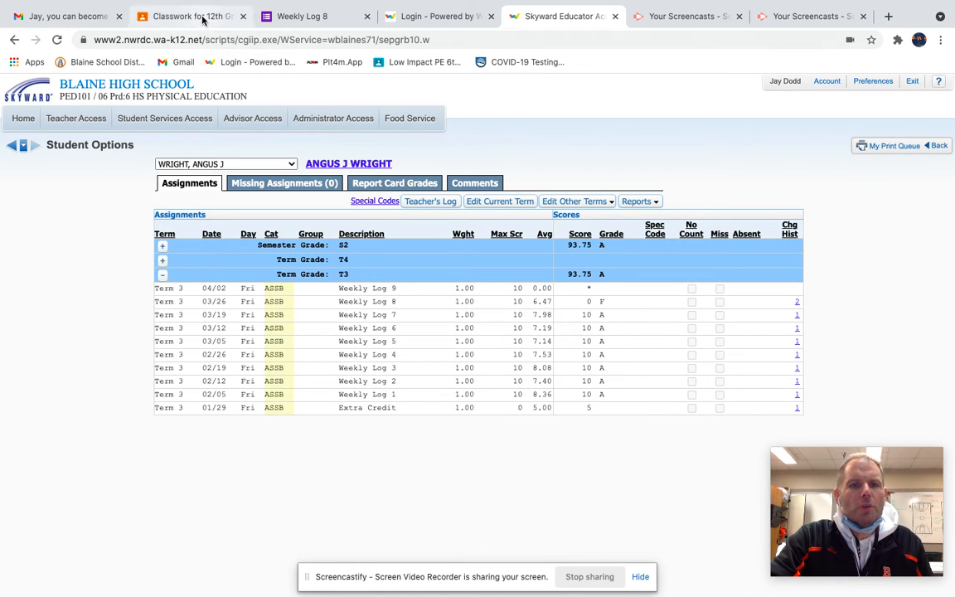
- Go to the 12th Grade PE class and view its stream and Classwork list
left_click(190, 16)
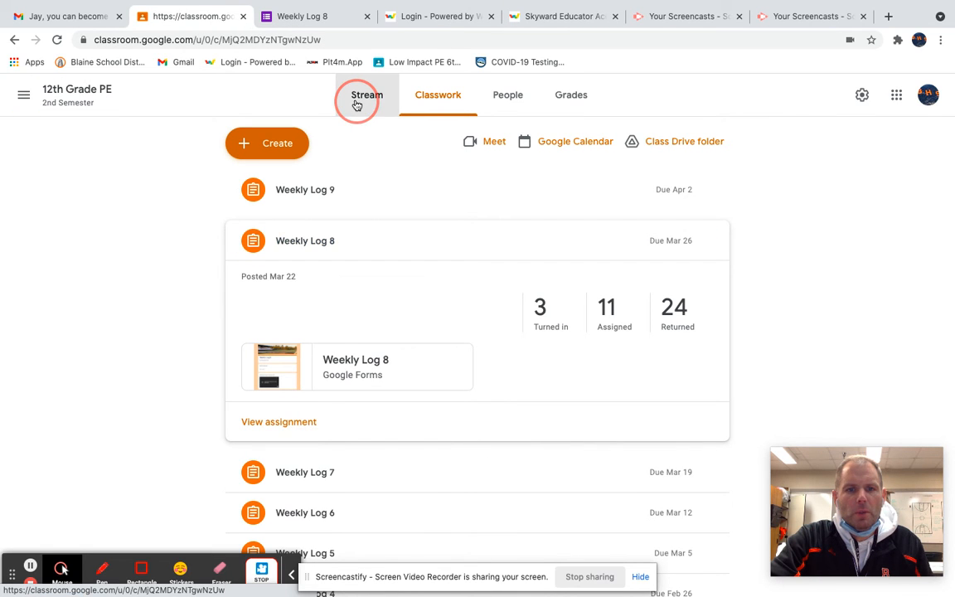
left_click(366, 95)
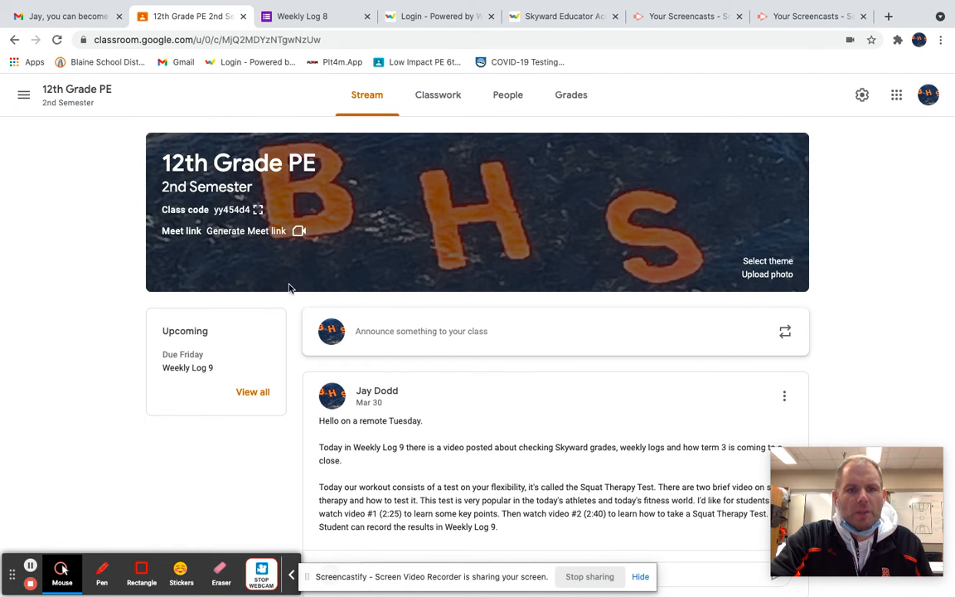
mouse_move(188, 368)
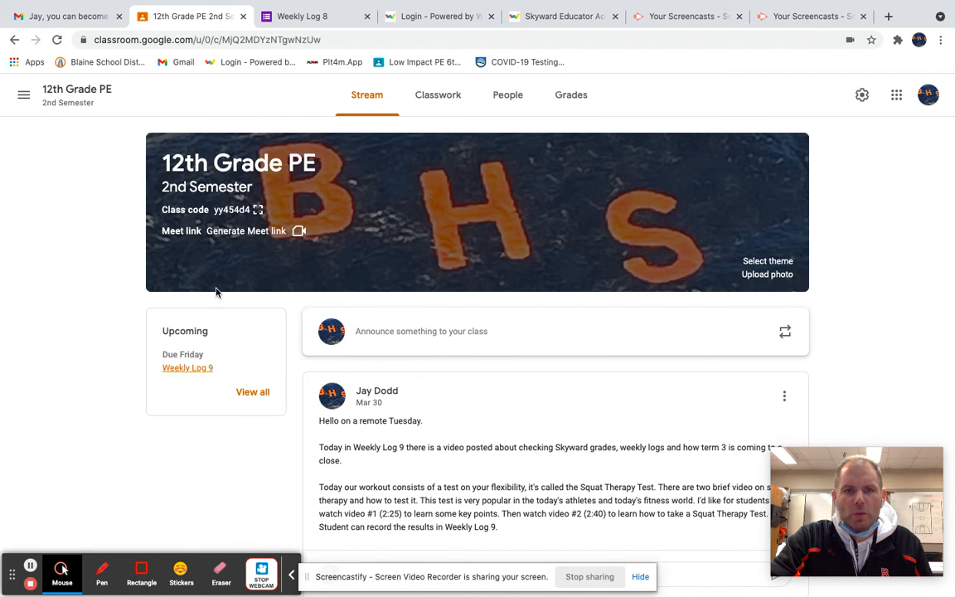
mouse_move(83, 265)
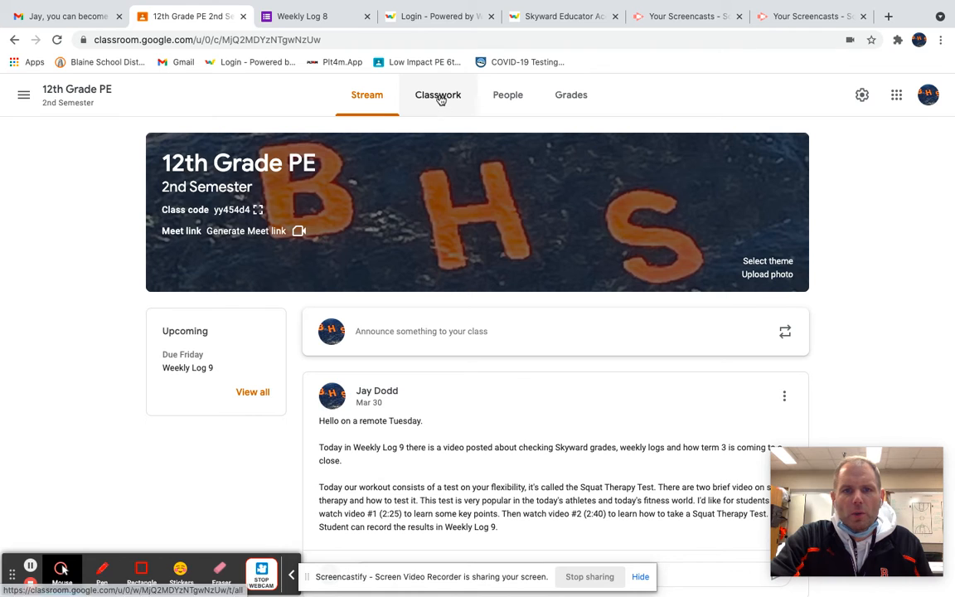
left_click(437, 95)
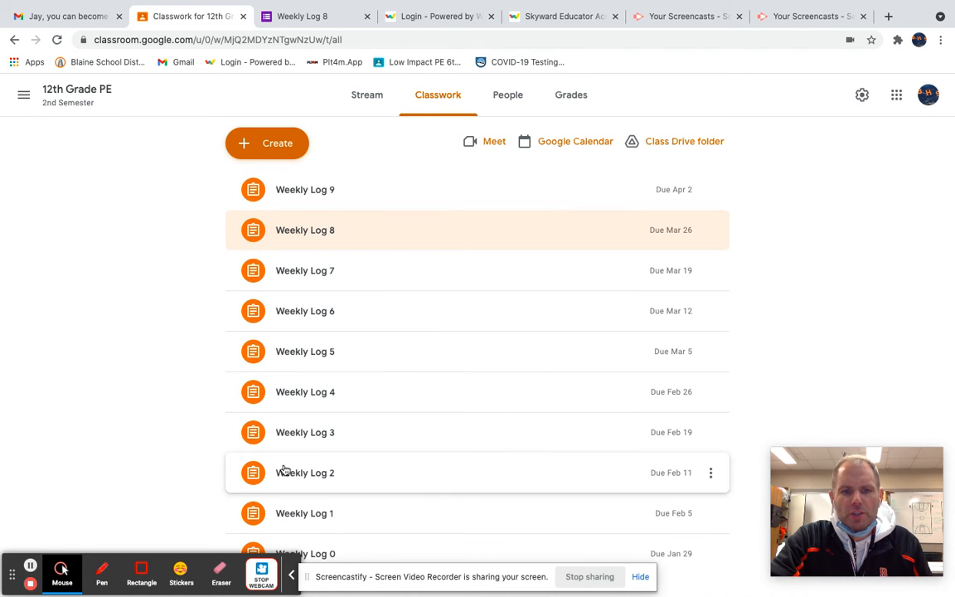
mouse_move(312, 481)
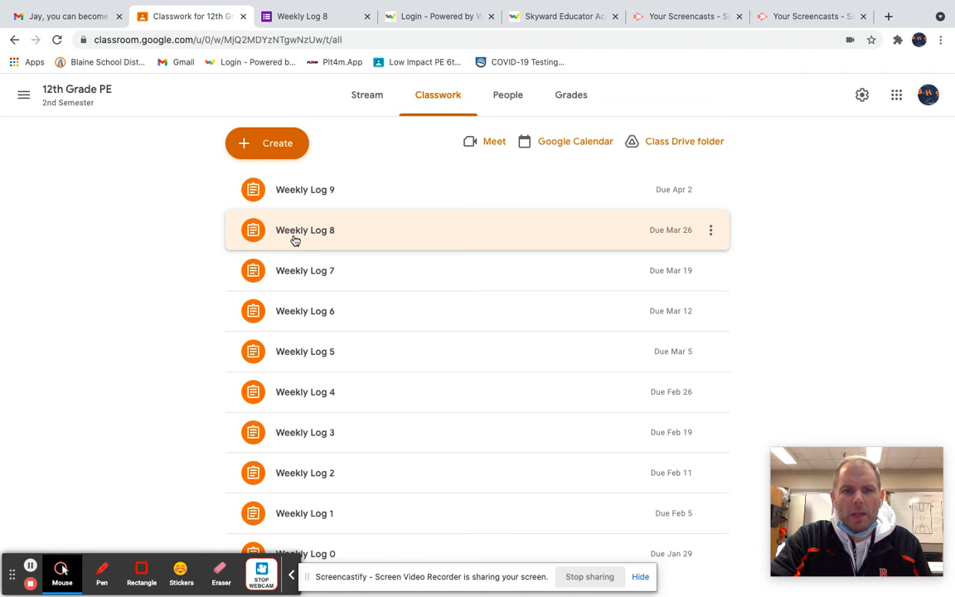
- Expand the Weekly Log 8 assignment and bring up its attached Google Form
left_click(305, 229)
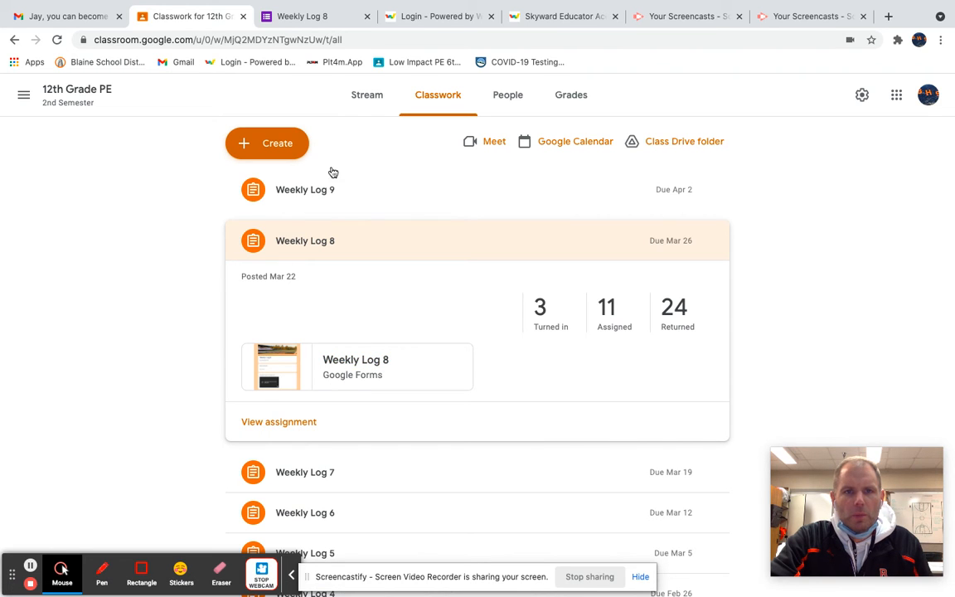
left_click(315, 16)
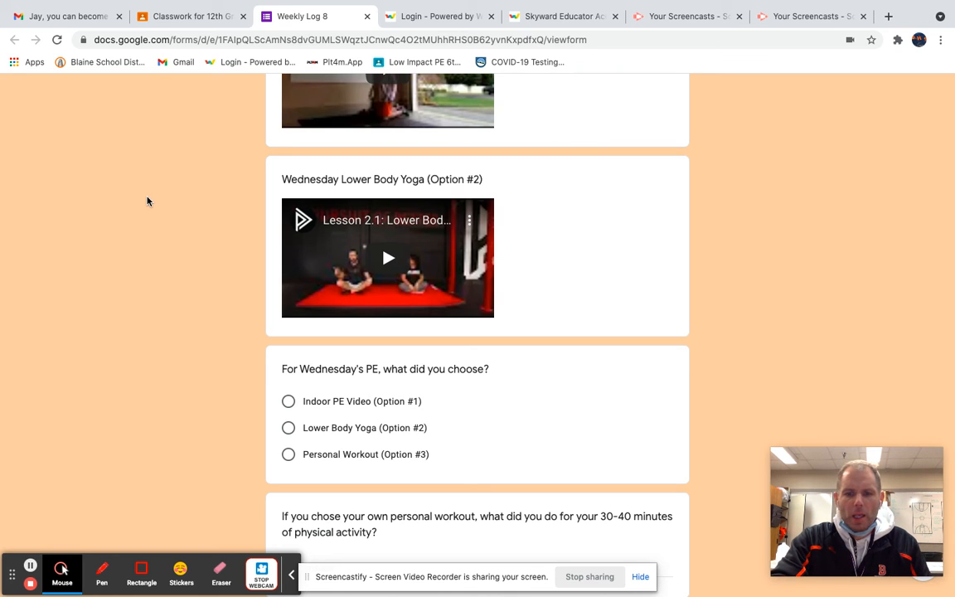
- Choose Personal Workout (Option #3) as Thursday's PE activity
scroll("down", 3)
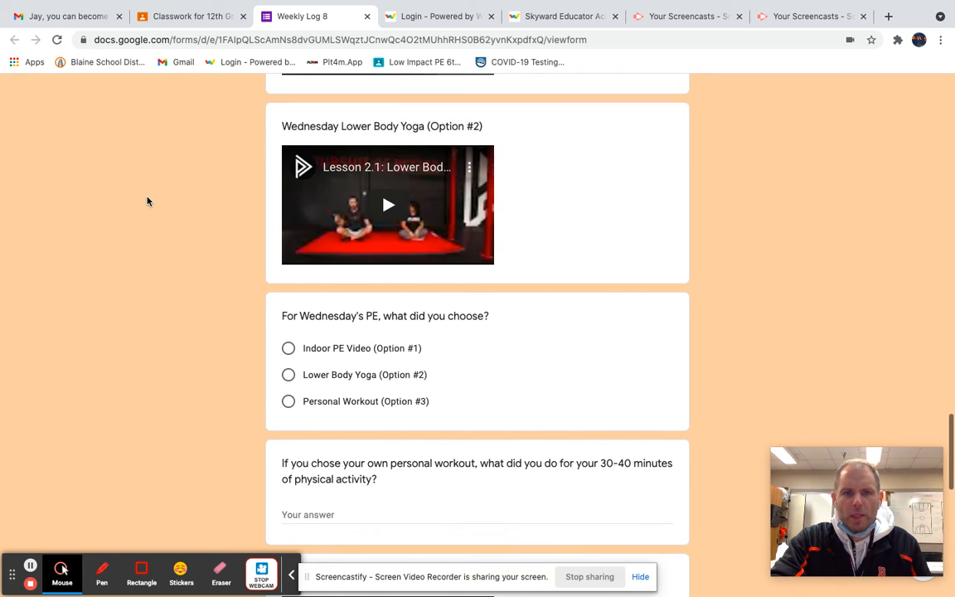
scroll("down", 3)
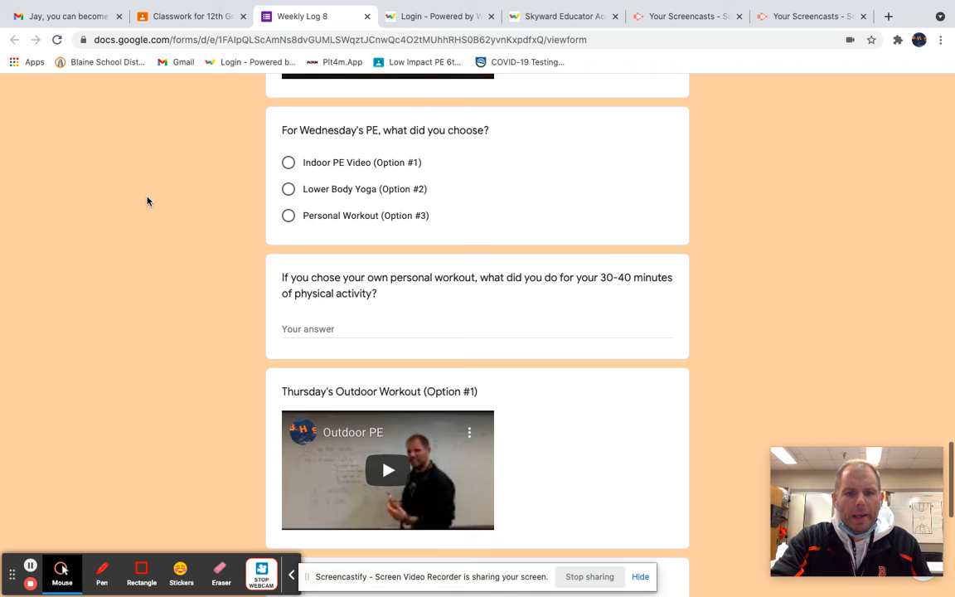
scroll("down", 3)
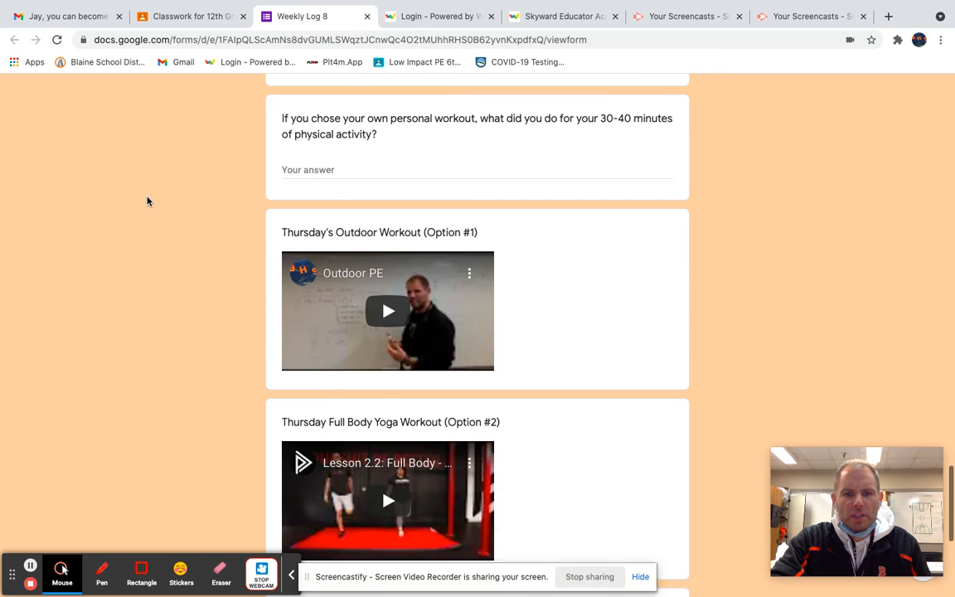
scroll("down", 3)
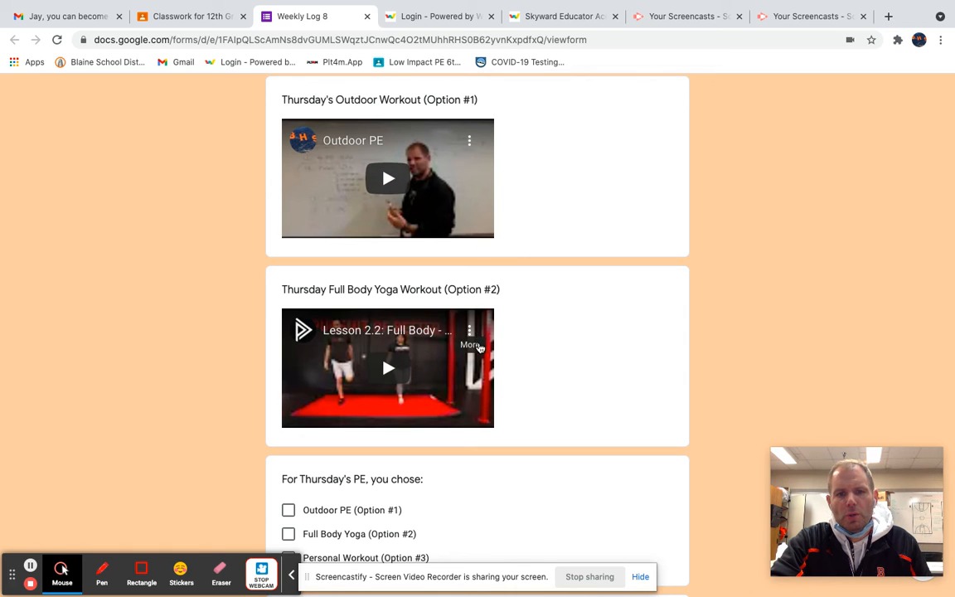
scroll("down", 3)
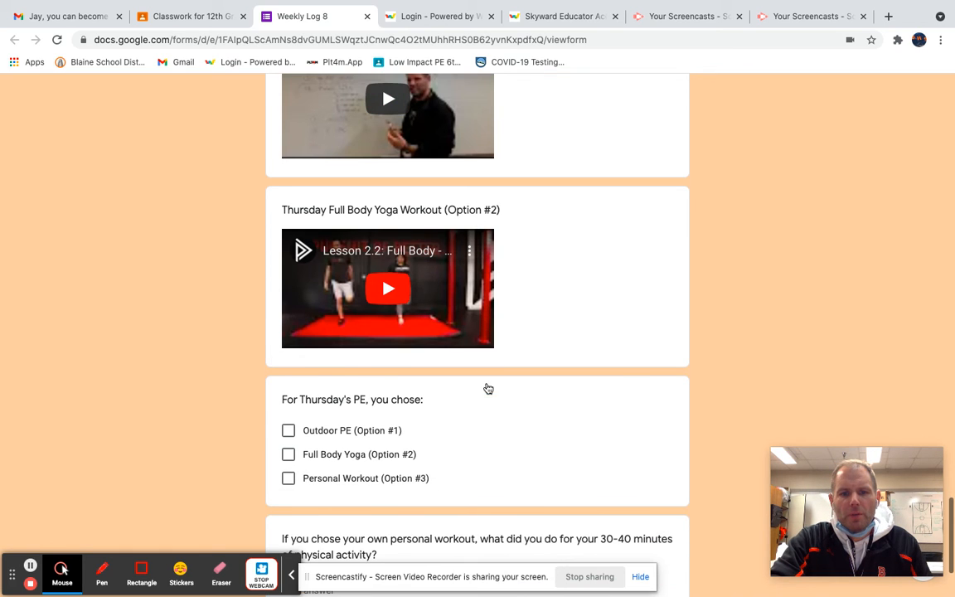
mouse_move(401, 482)
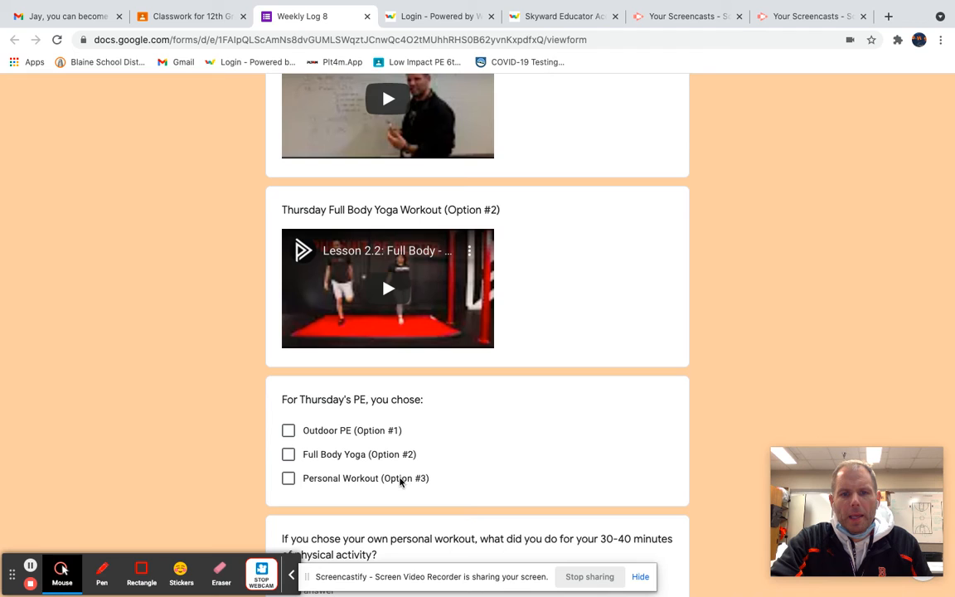
left_click(288, 478)
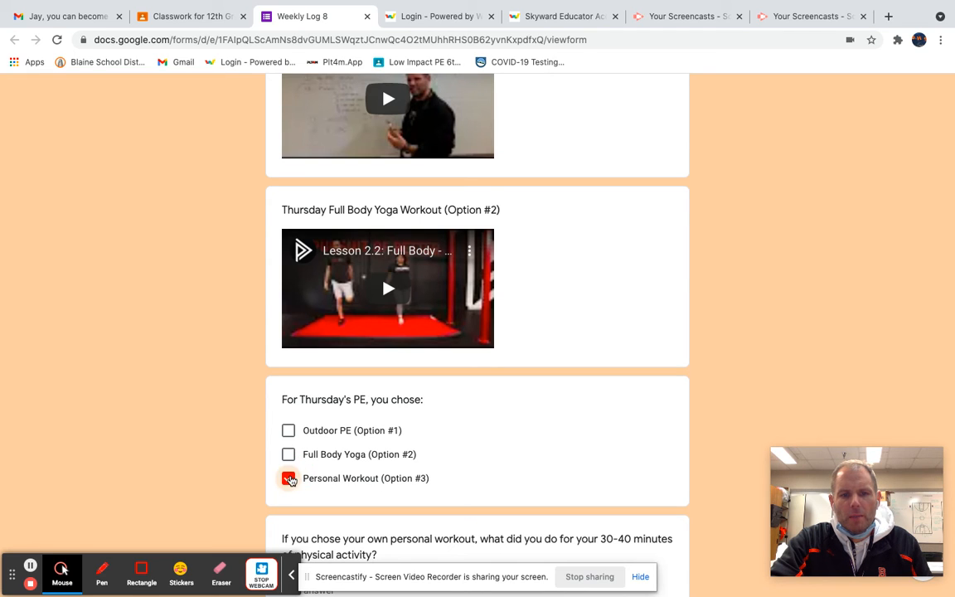
left_click(288, 477)
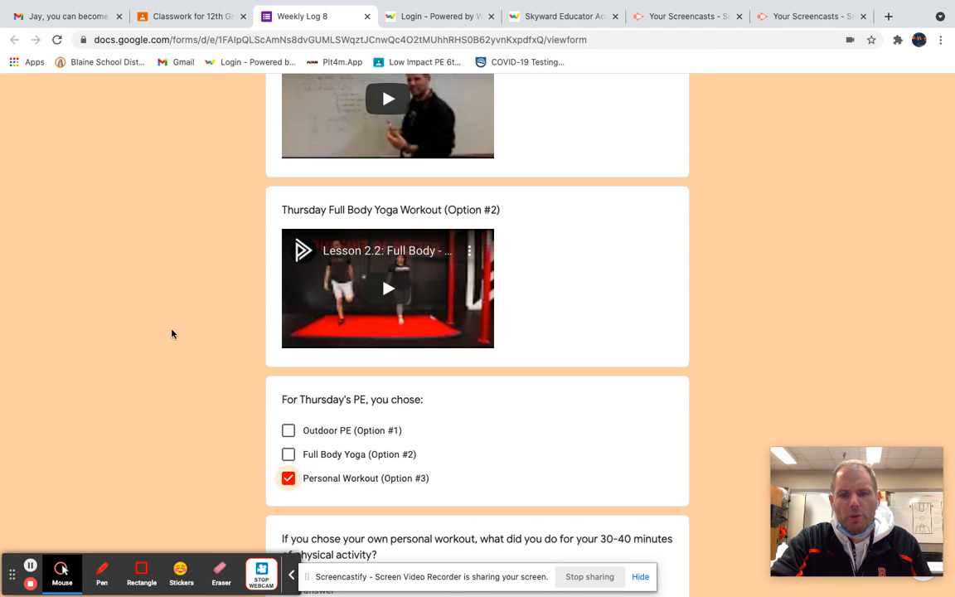
- Describe the personal workout as 'I went for a 30 m...' walk and run
scroll("down", 3)
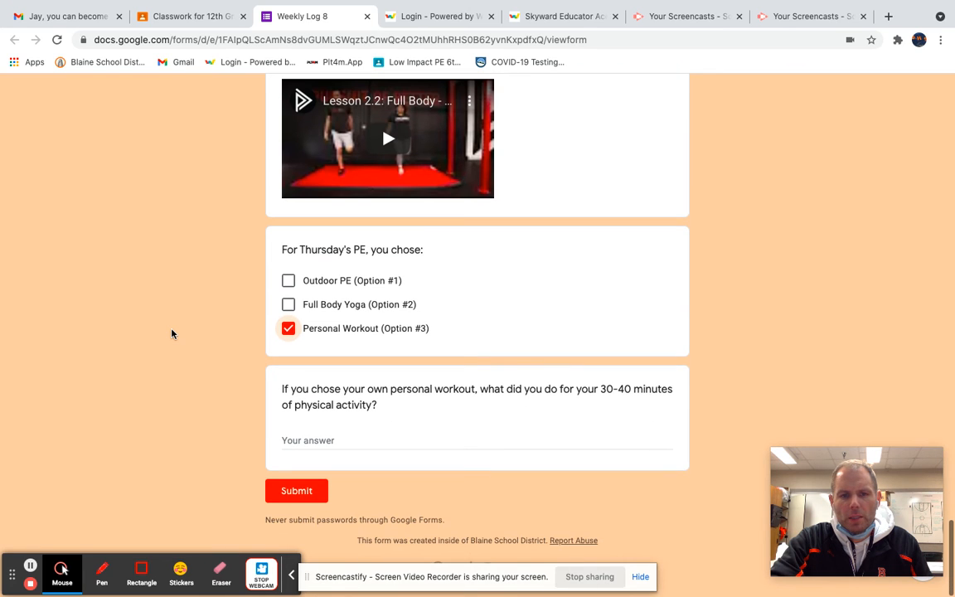
left_click(309, 441)
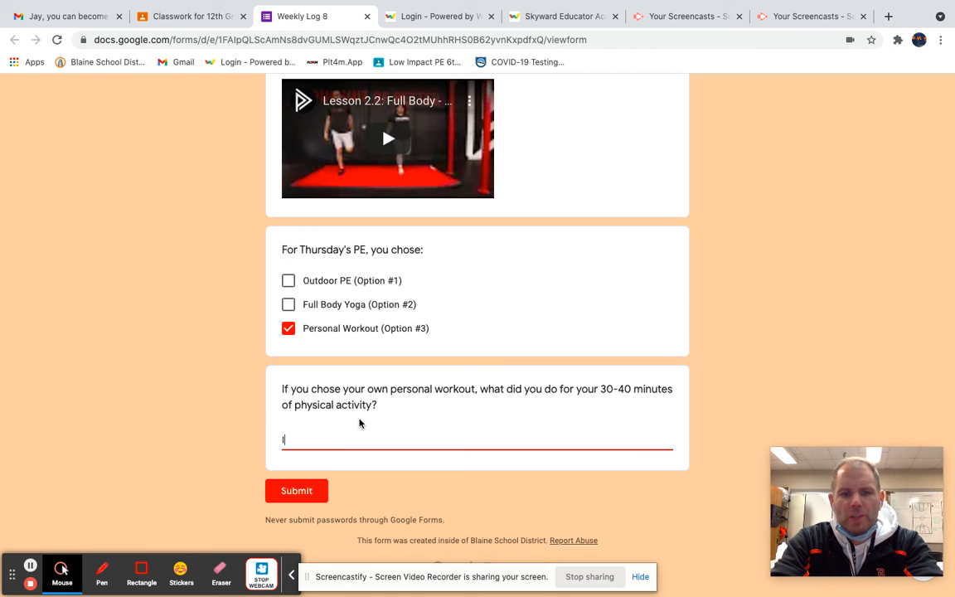
type("I went for a")
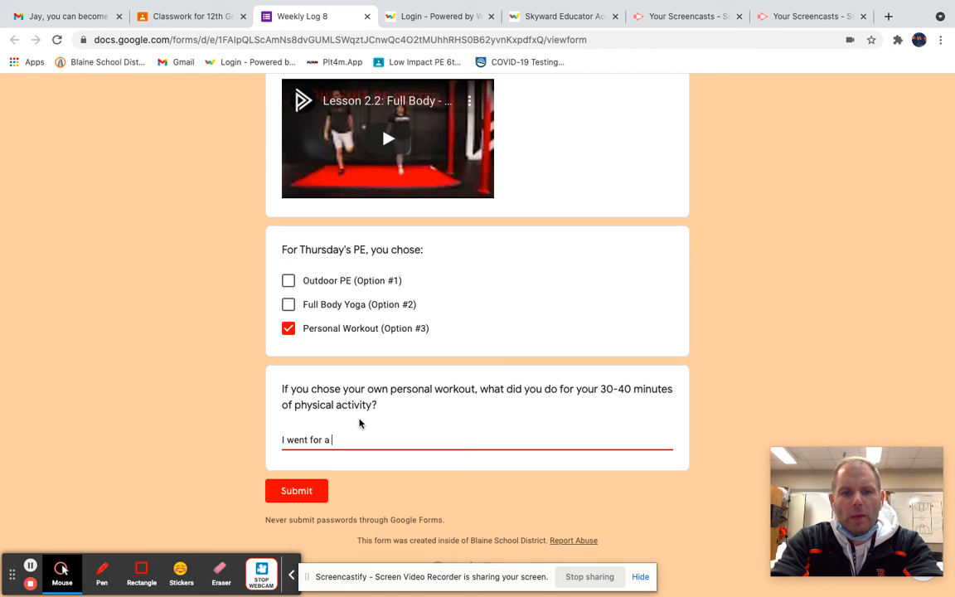
type("30 minute walk and run.")
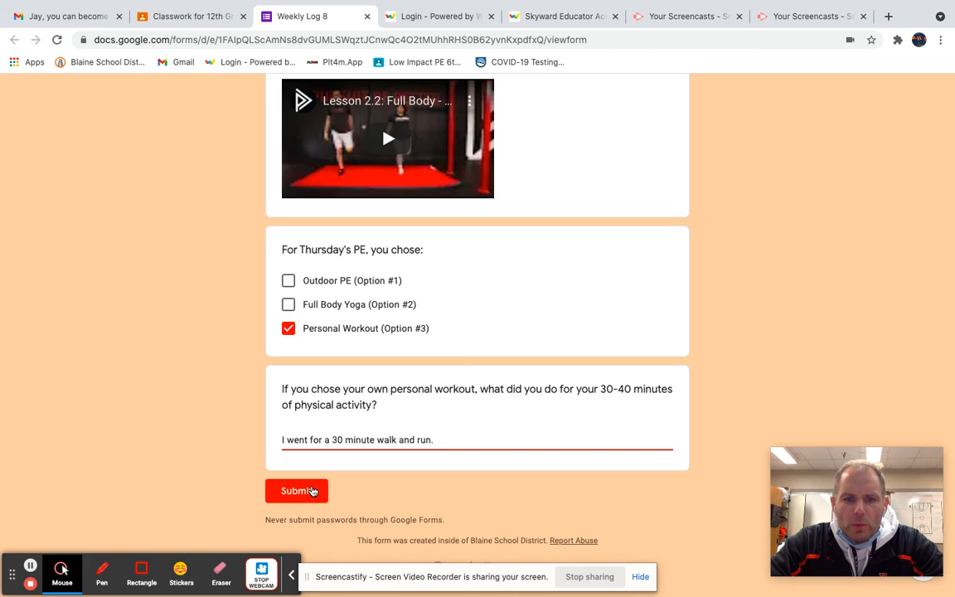
- Submit the Weekly Log 8 response and return to the student's scores in Skyward
left_click(295, 490)
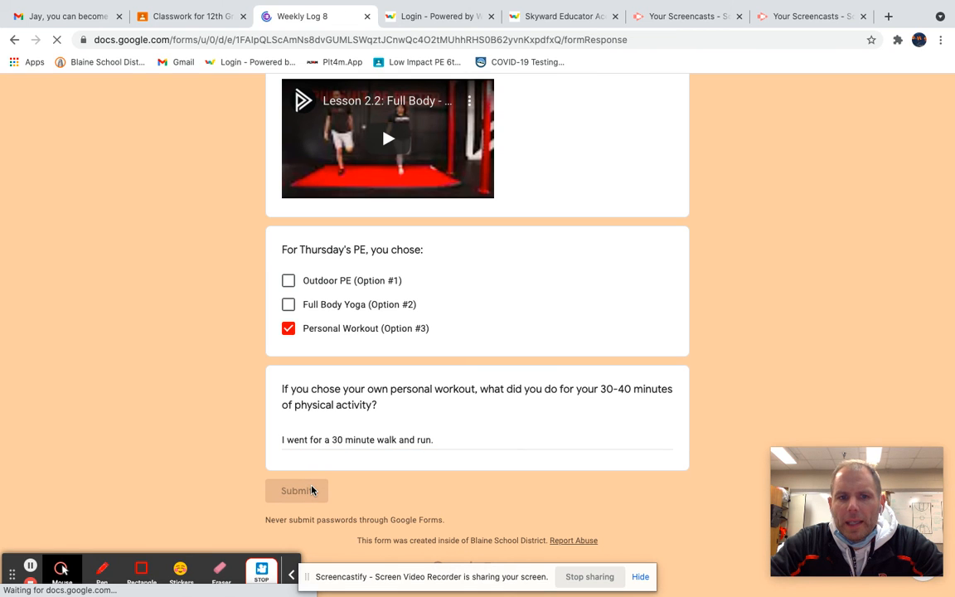
left_click(295, 491)
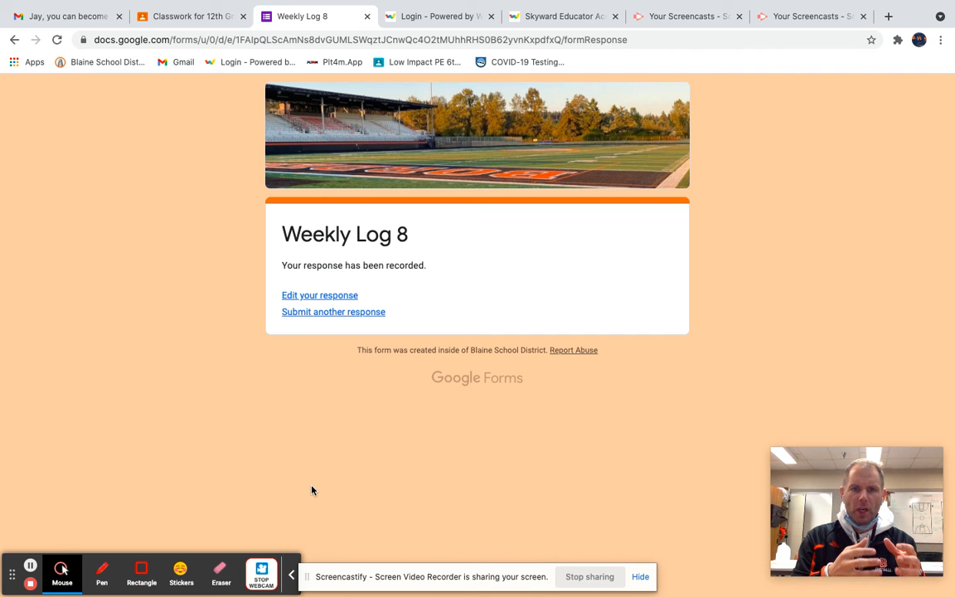
mouse_move(309, 470)
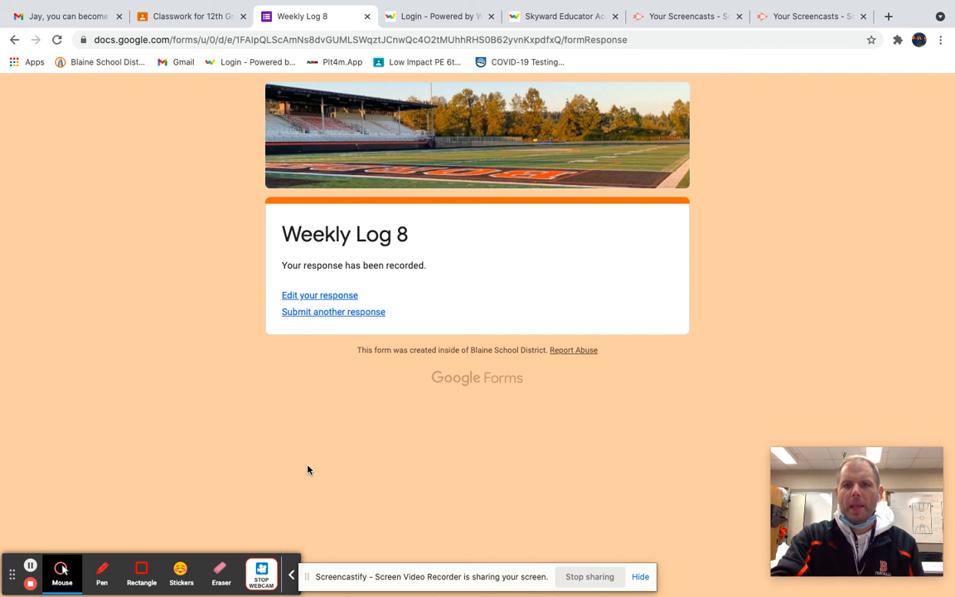
left_click(564, 17)
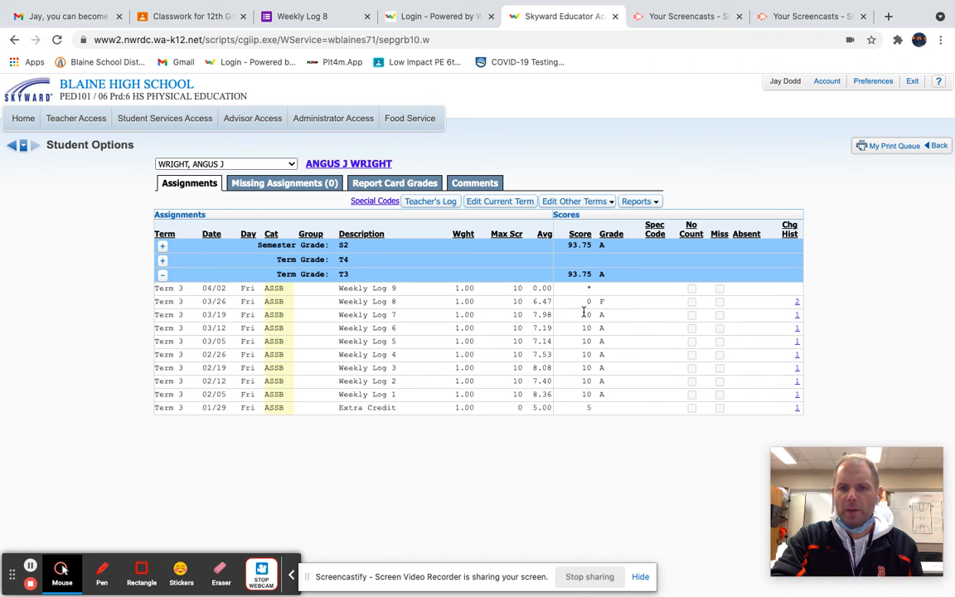
mouse_move(583, 368)
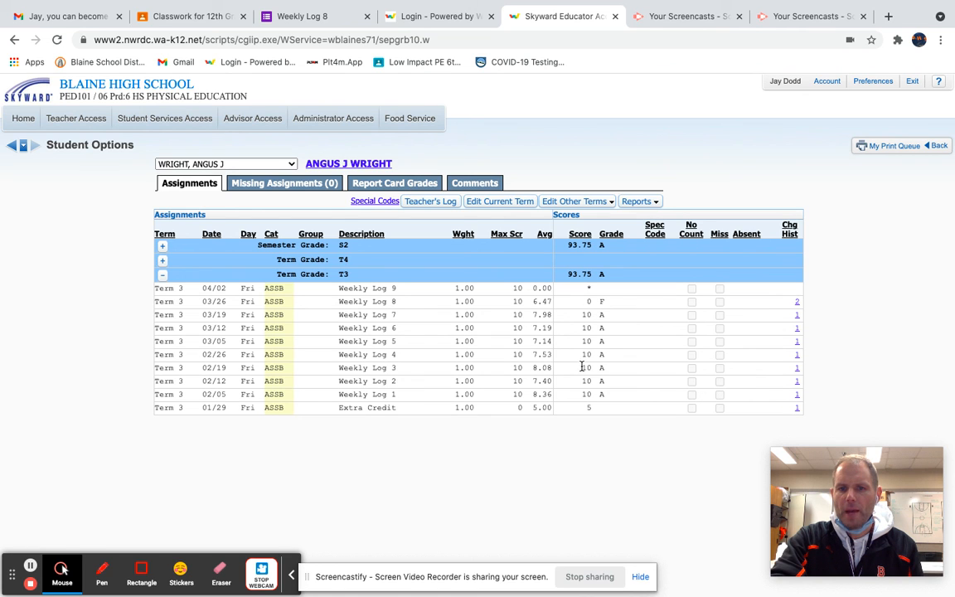